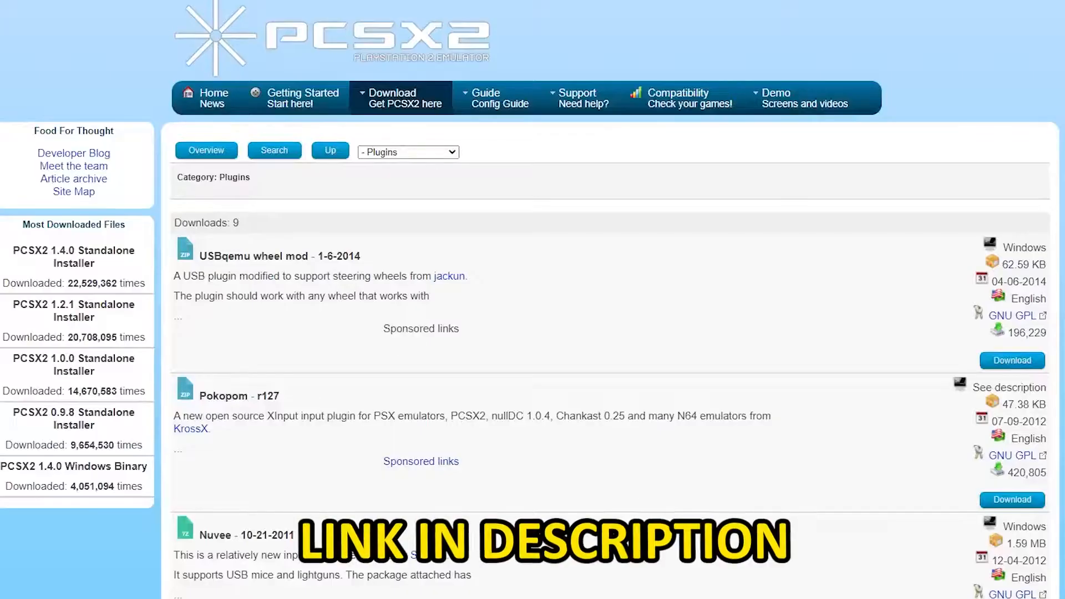
Download the USBqemu wheel mod plugin archive from the PCSX2 plugins page
left_click(1011, 360)
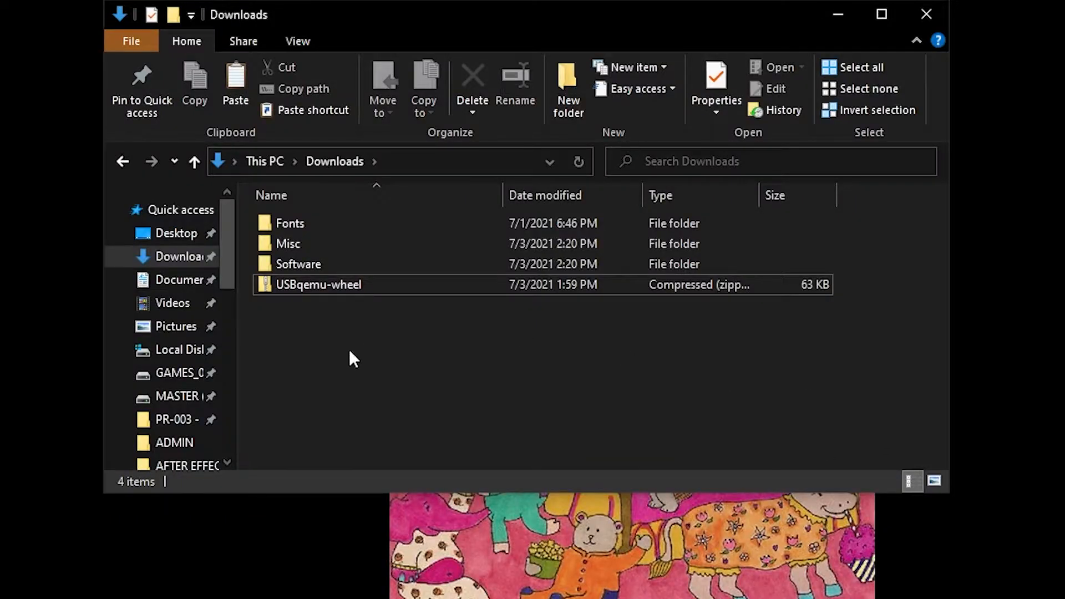
Extract all contents of the downloaded USBqemu wheel zip
right_click(317, 284)
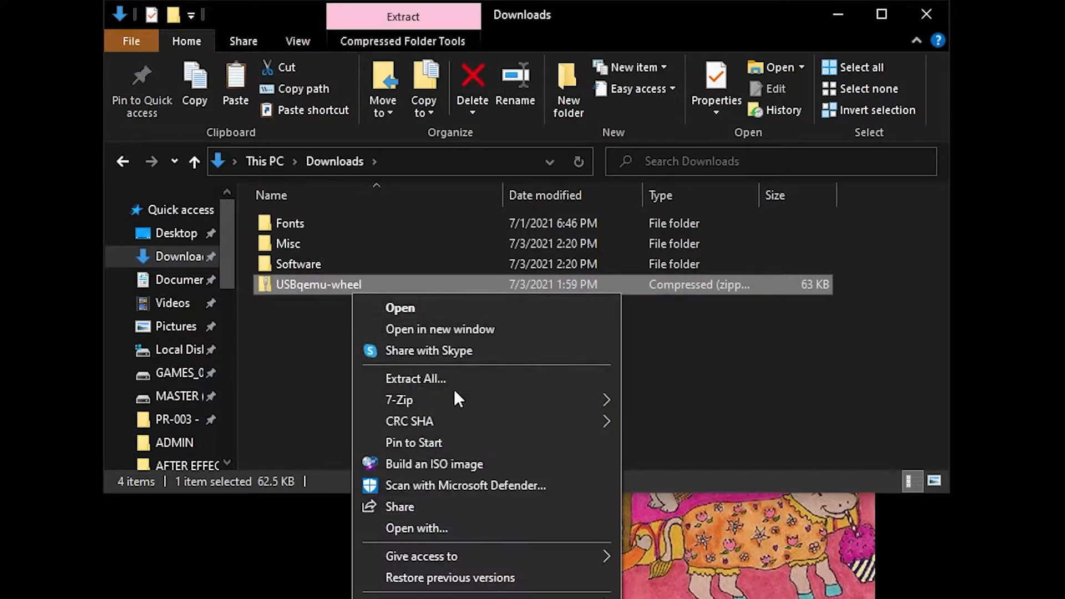
left_click(415, 378)
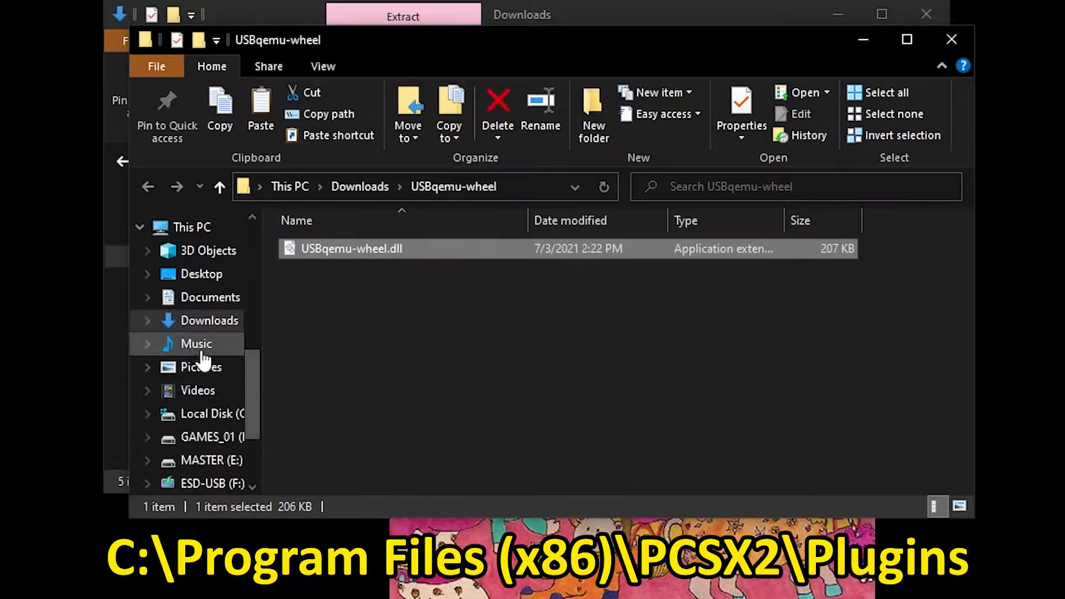
Copy USBqemu-wheel.dll into C:\Program Files (x86)\PCSX2\Plugins, replacing the old file with admin permission
left_click(210, 414)
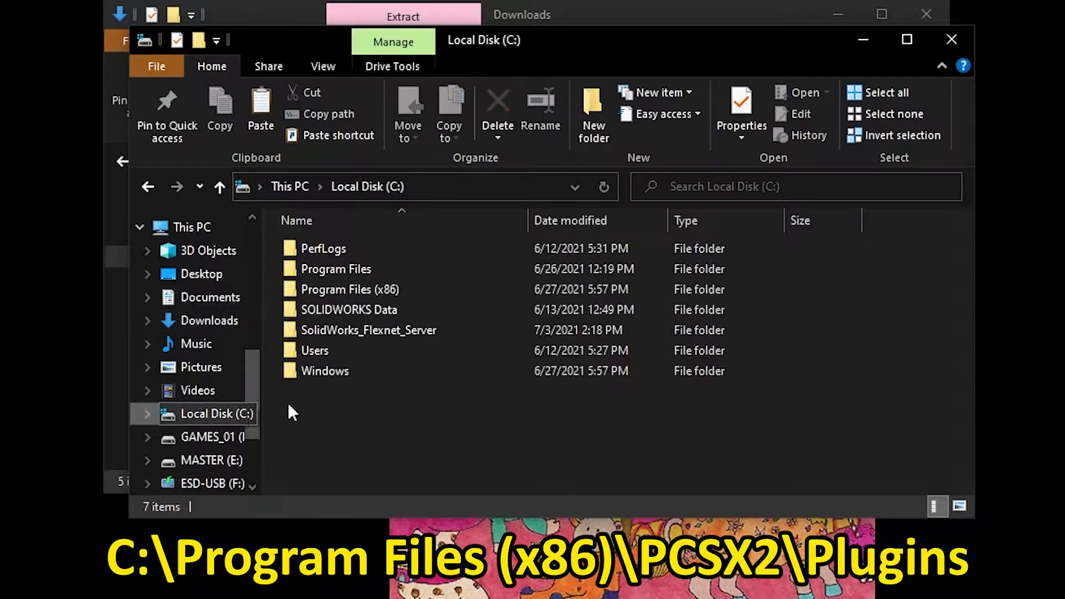
left_click(335, 269)
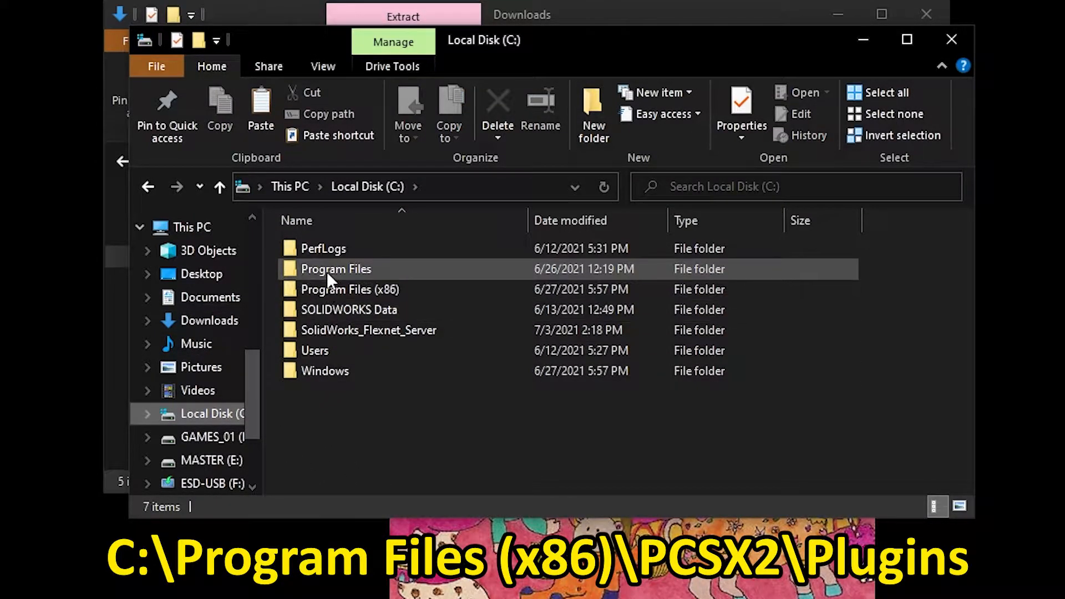
double_click(349, 289)
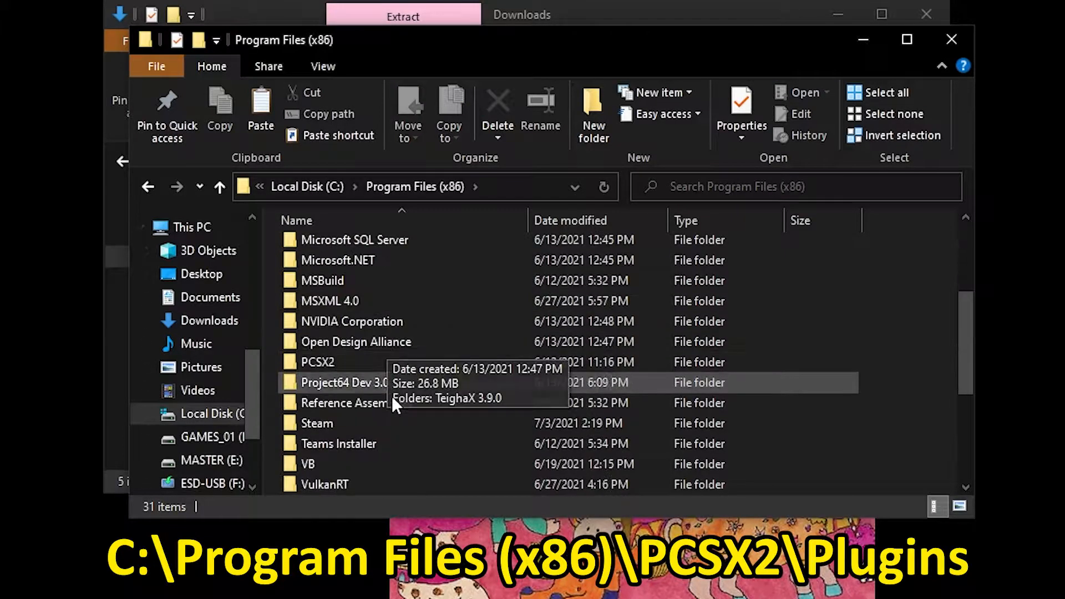
double_click(317, 362)
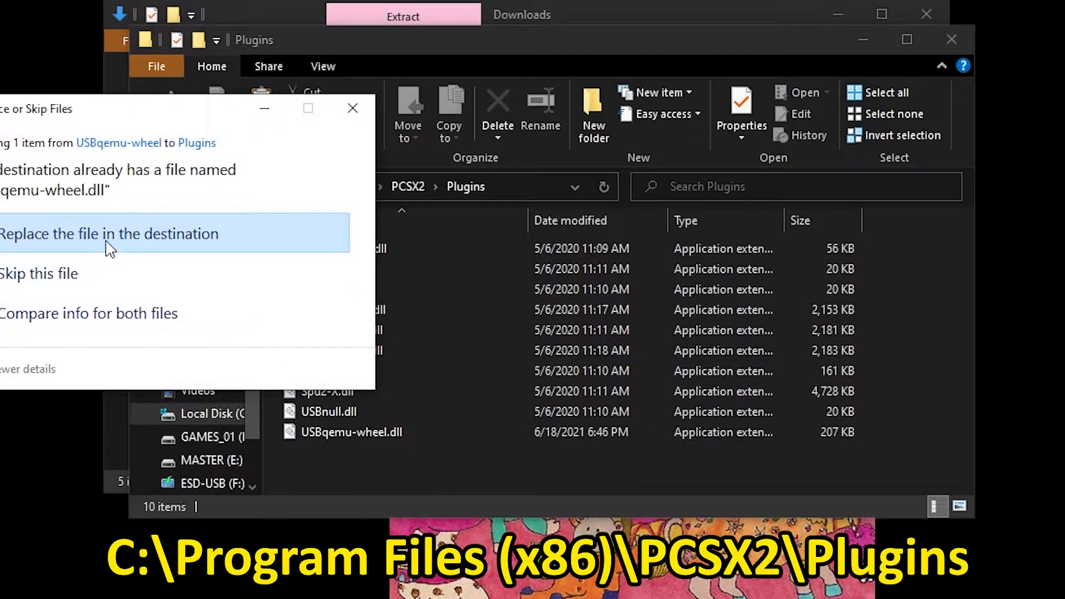
left_click(110, 234)
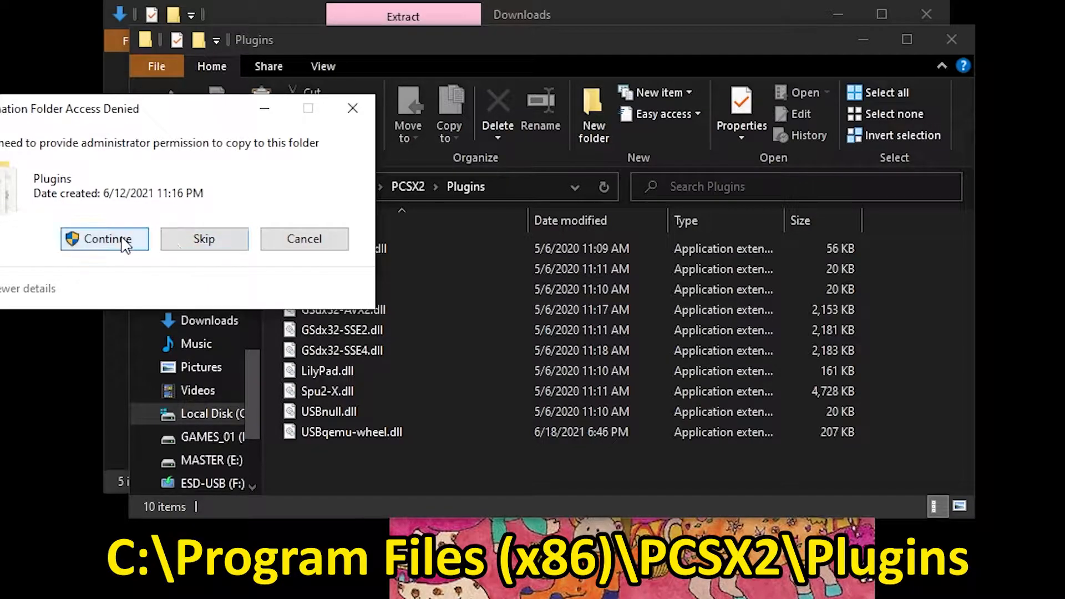
left_click(103, 239)
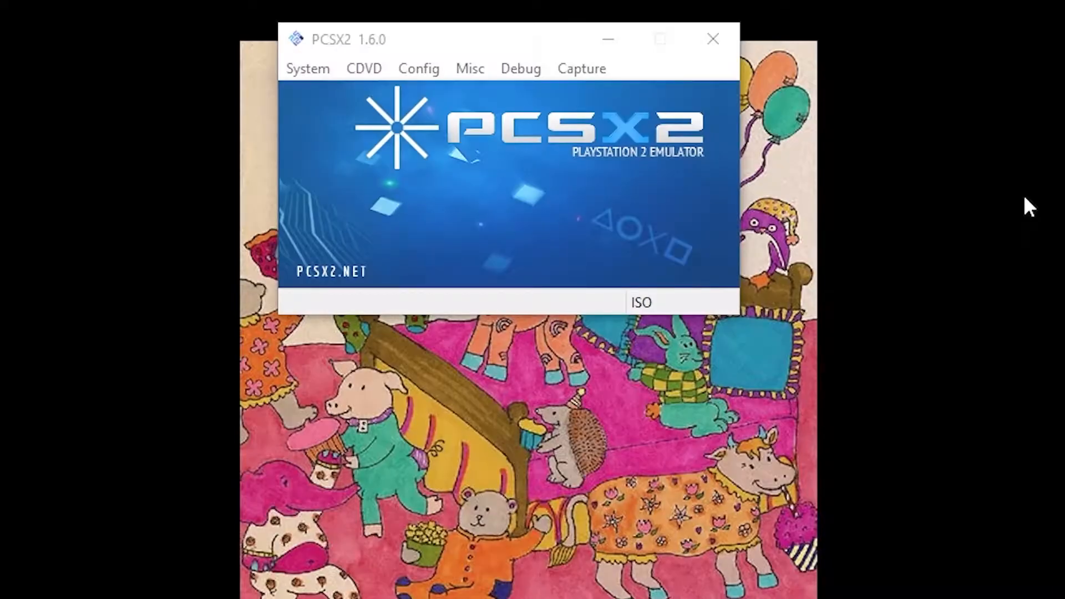
mouse_move(829, 178)
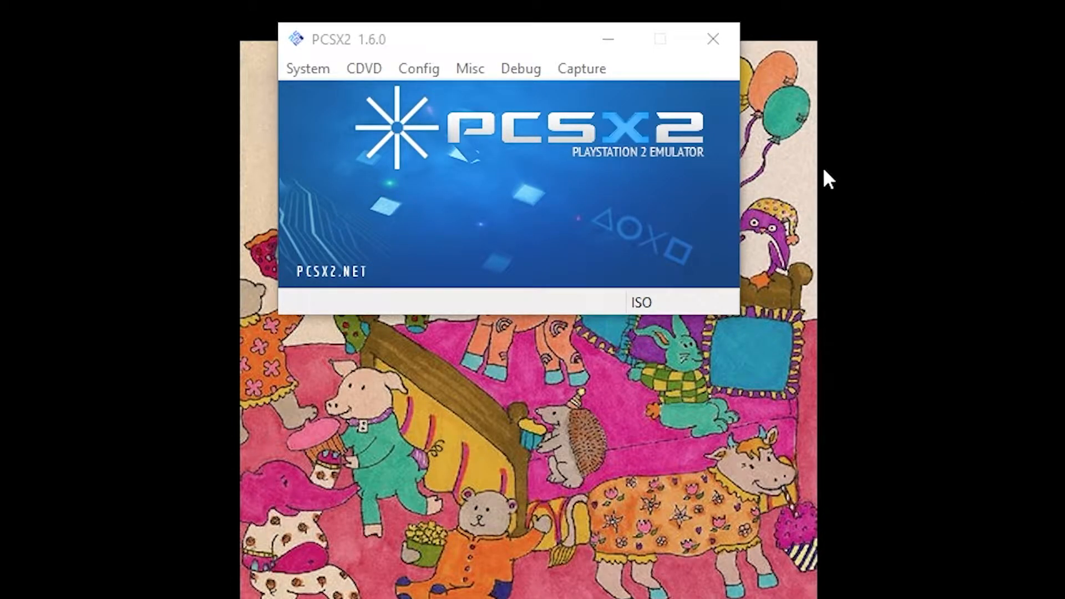
Confirm USB is Qemu USB Driver (Wheel Mod) 0.4.3 in the Plugin/BIOS Selector and accept
left_click(418, 68)
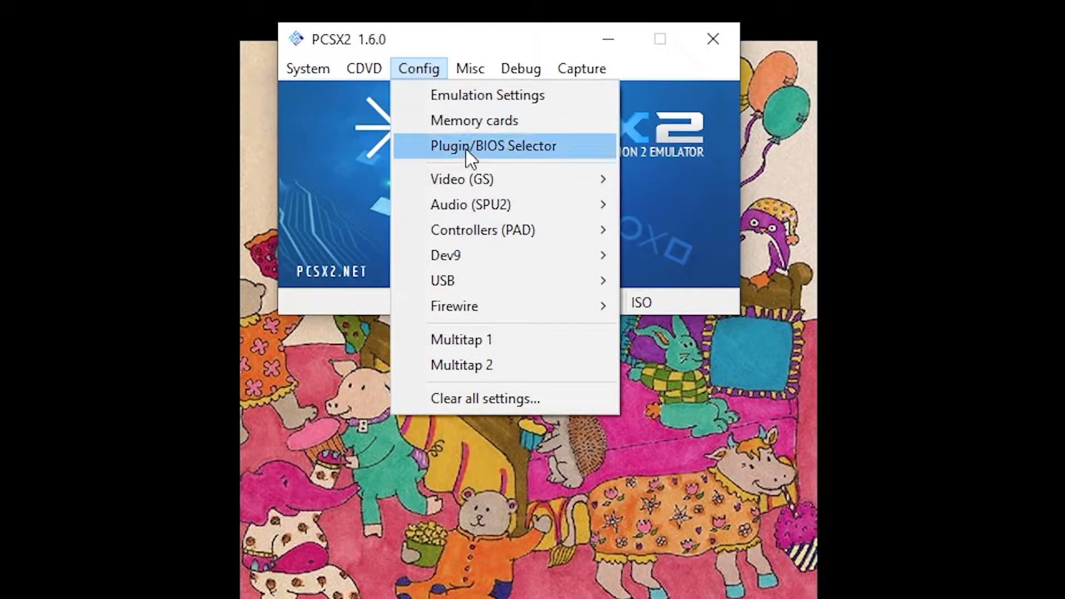
left_click(494, 146)
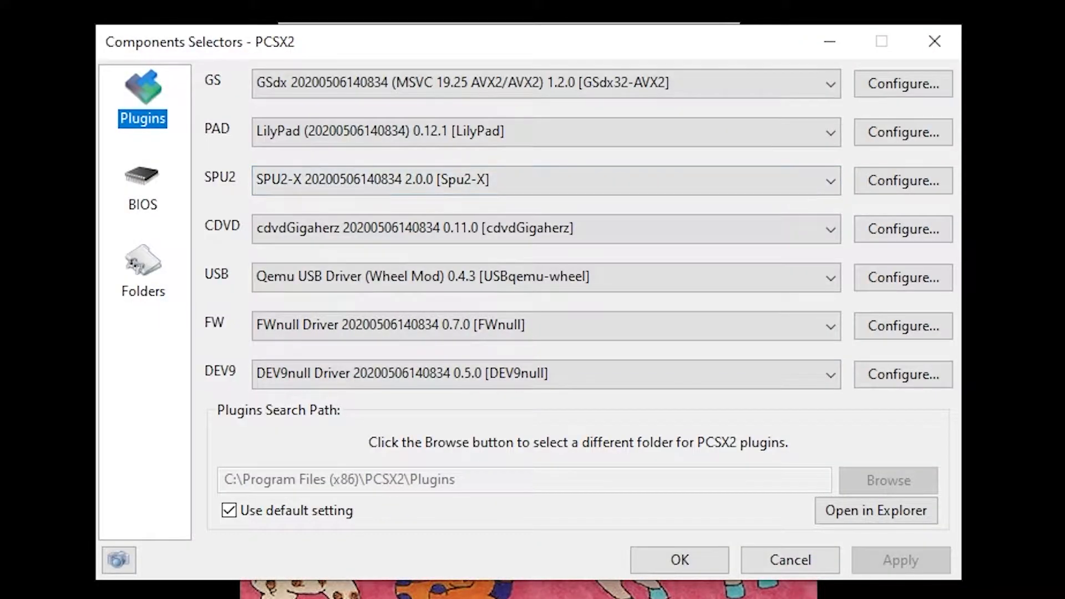
left_click(828, 277)
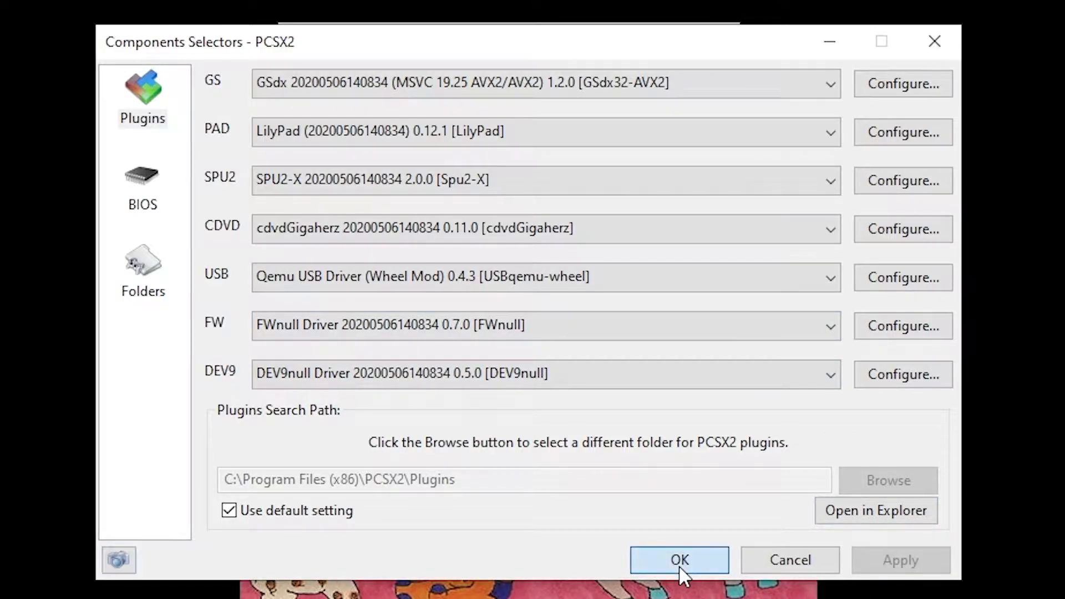
left_click(679, 560)
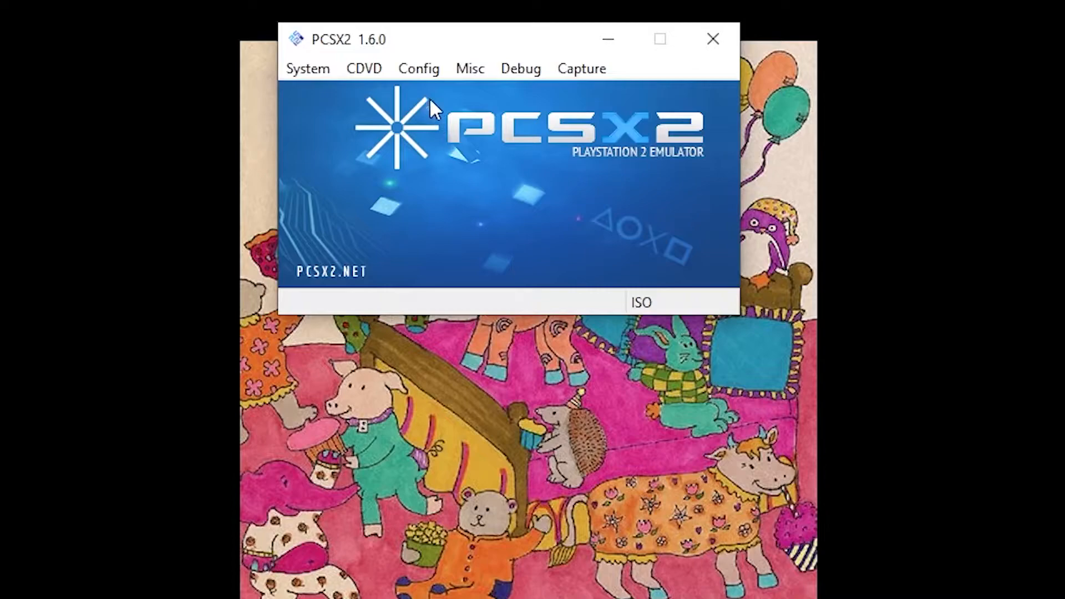
Set Port 1 to Wheel (DX input) emulating a Driving Force / Generic Logitech Wheel
left_click(418, 68)
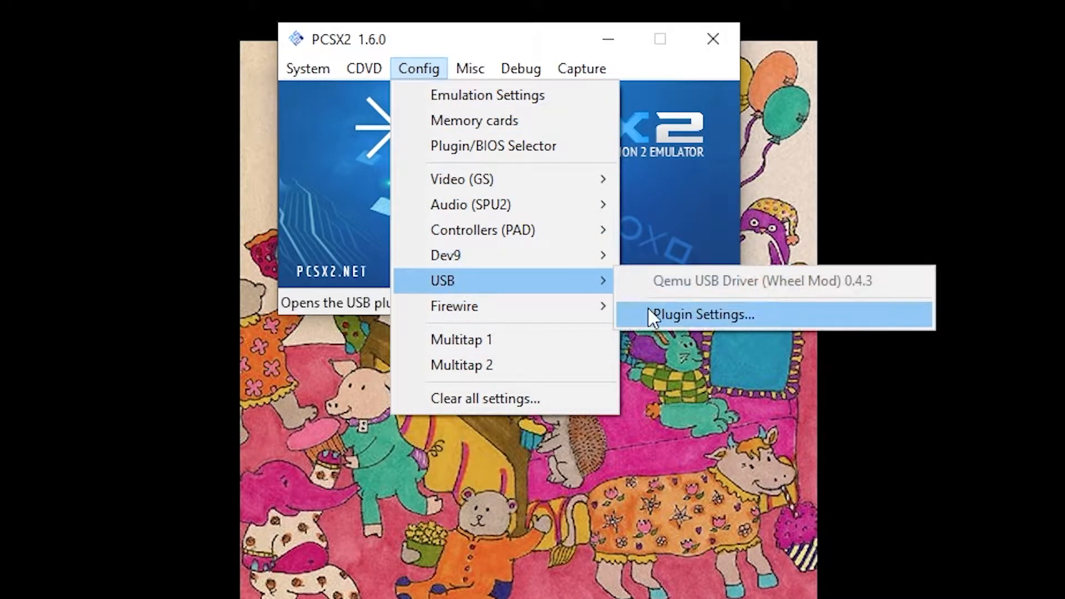
left_click(702, 314)
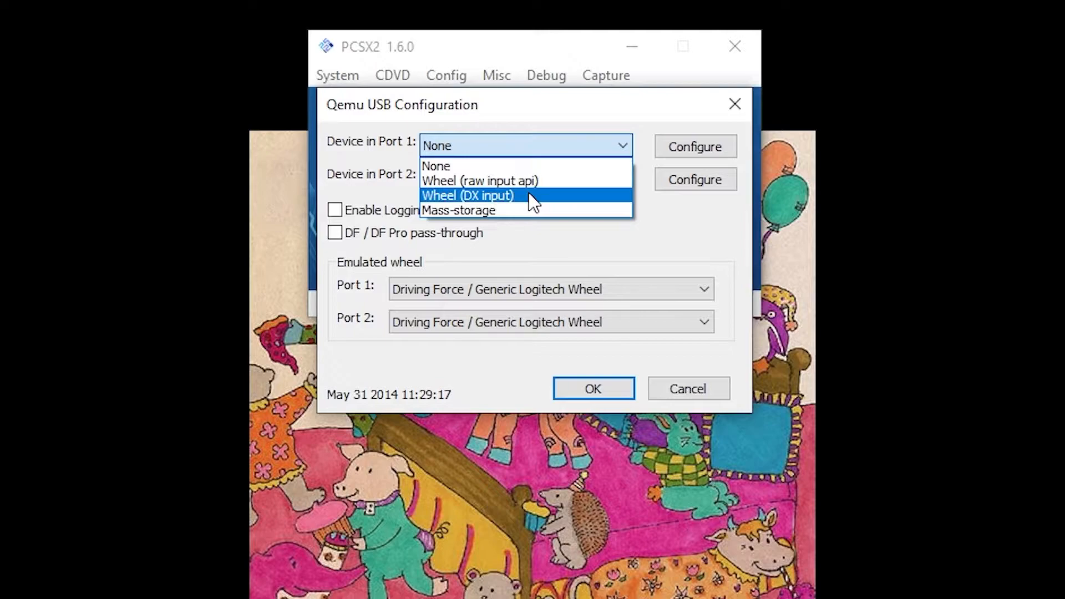
left_click(467, 196)
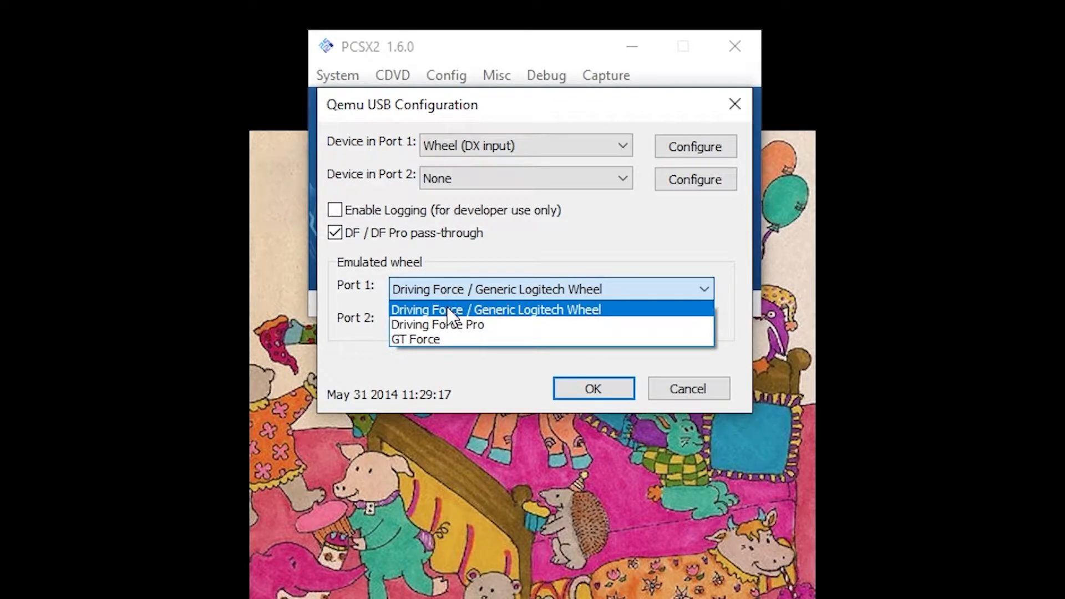
left_click(495, 309)
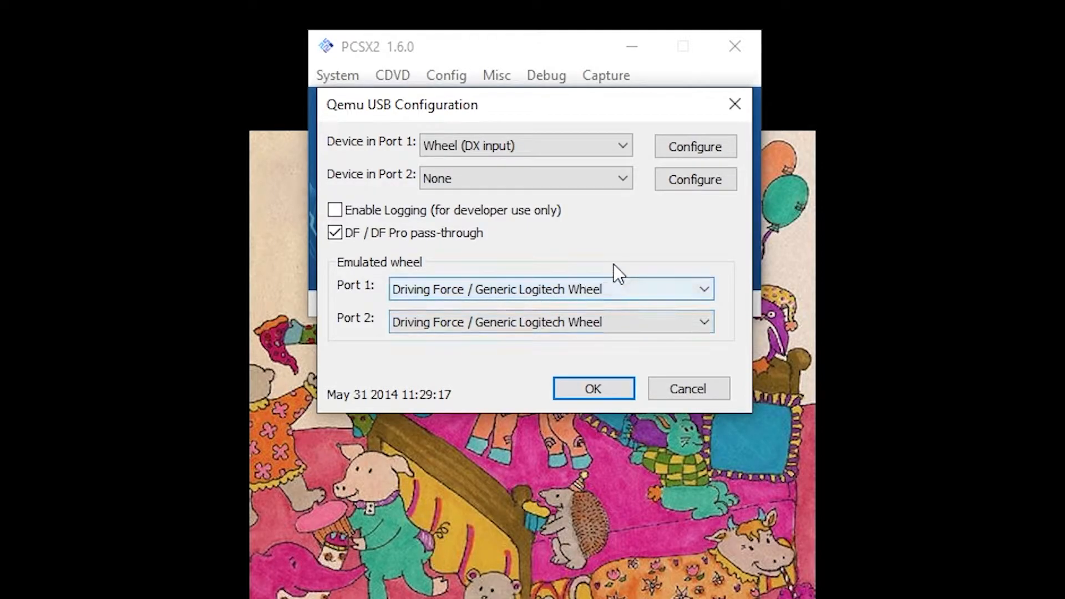
mouse_move(664, 216)
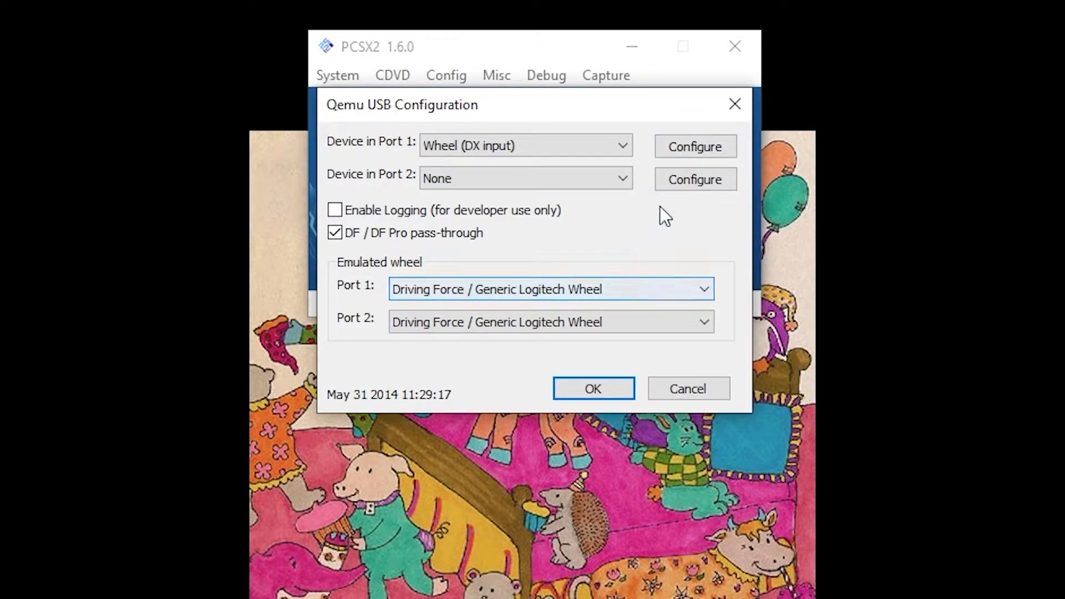
Map steering, throttle, brake and the four hat directions for the Port 1 wheel
left_click(694, 146)
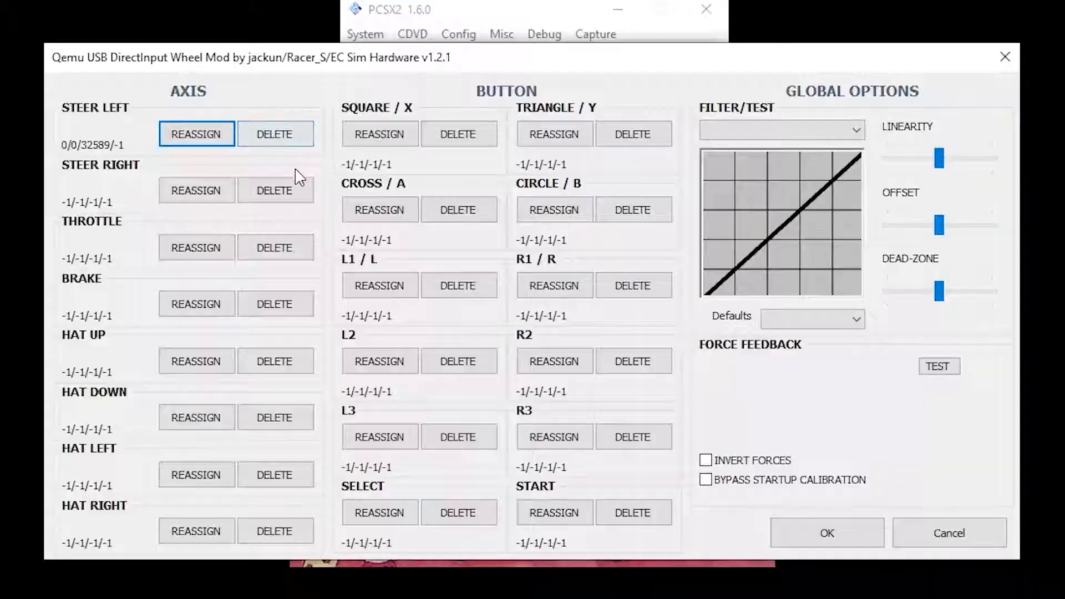
left_click(197, 190)
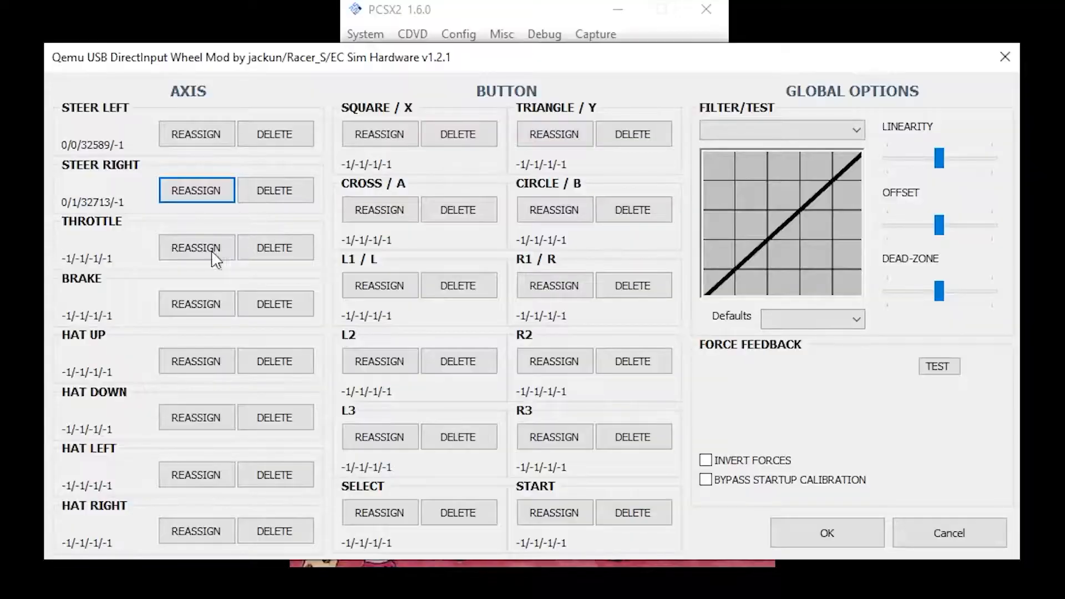
left_click(196, 248)
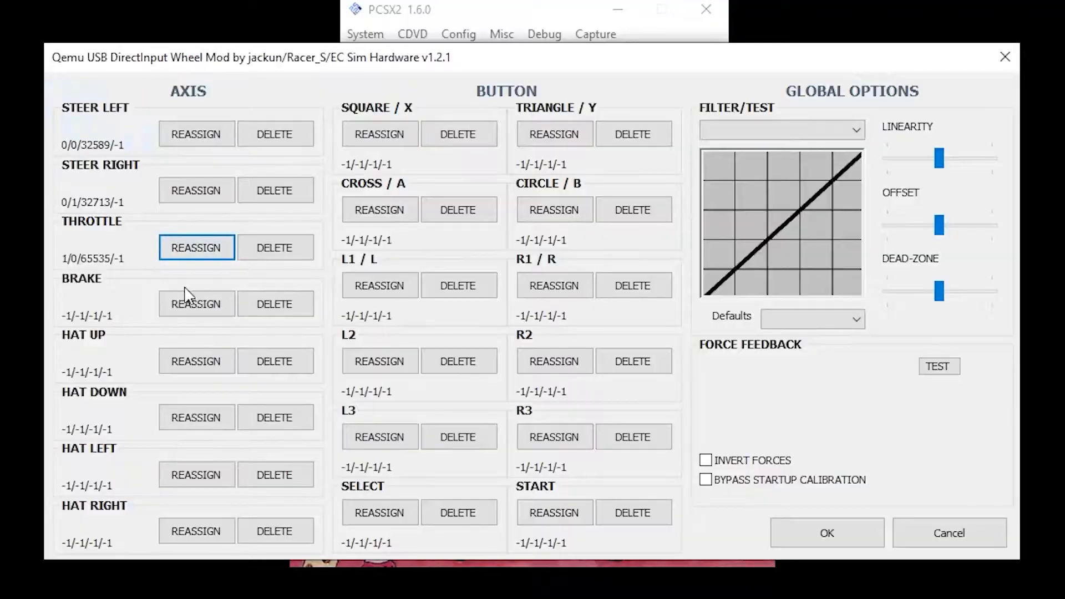
left_click(195, 304)
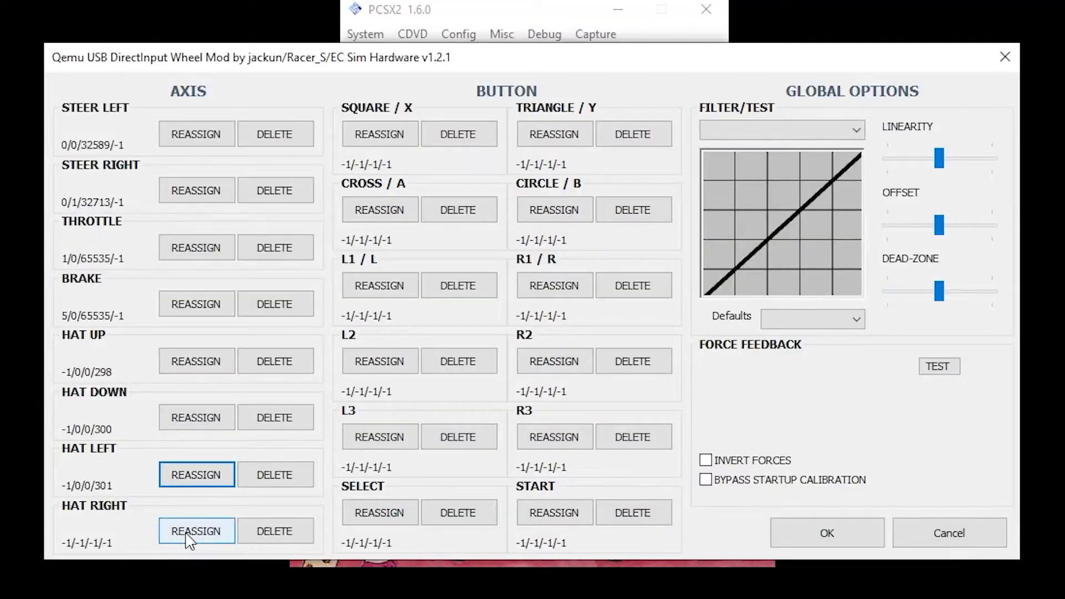
left_click(196, 531)
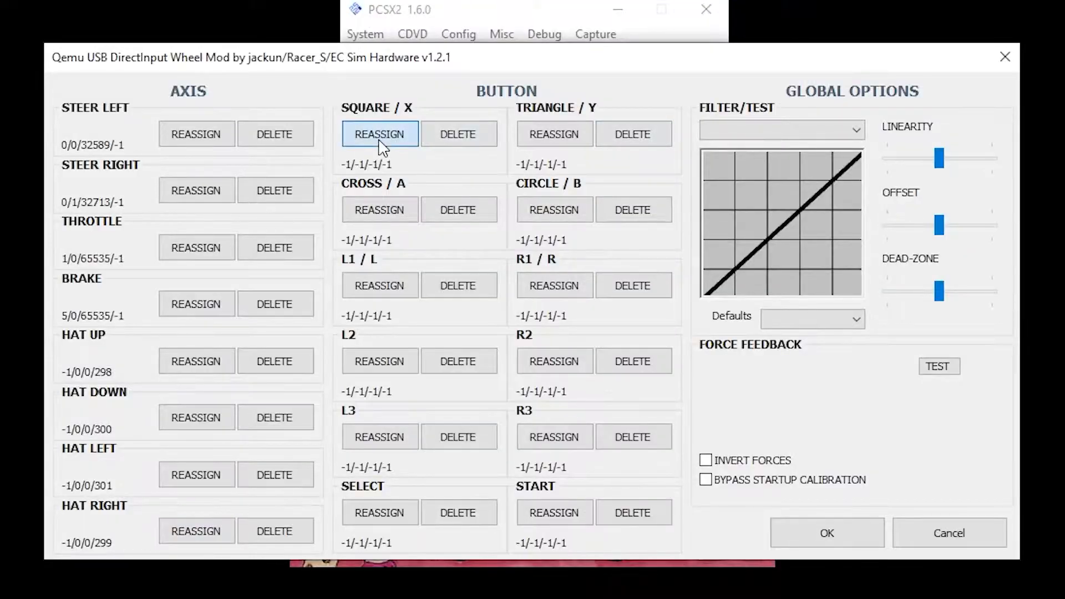
Bind Square, Triangle, Cross and Circle to wheel buttons
left_click(380, 134)
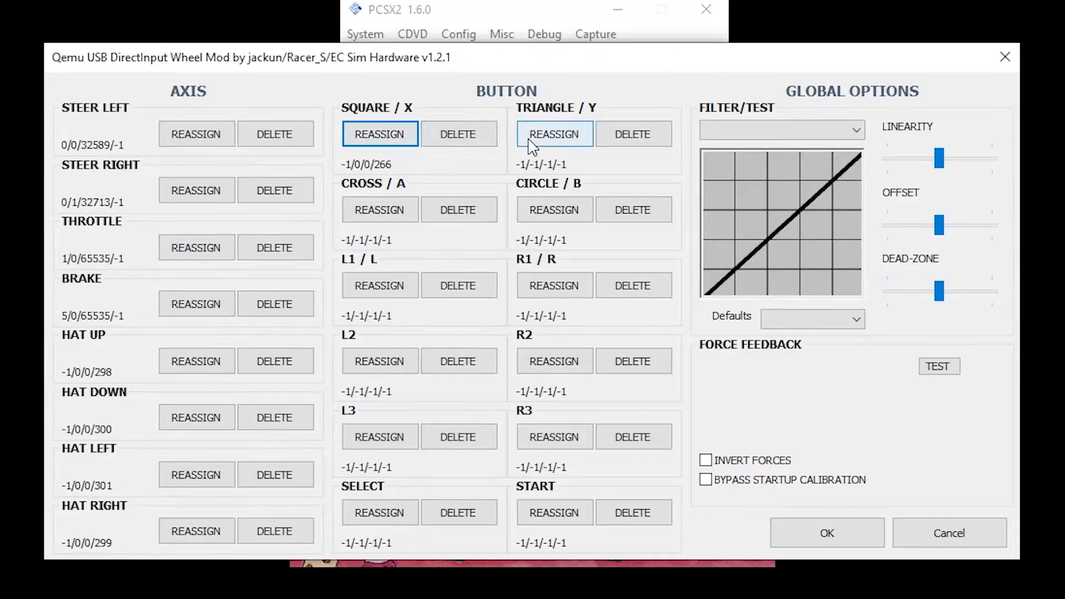
left_click(553, 134)
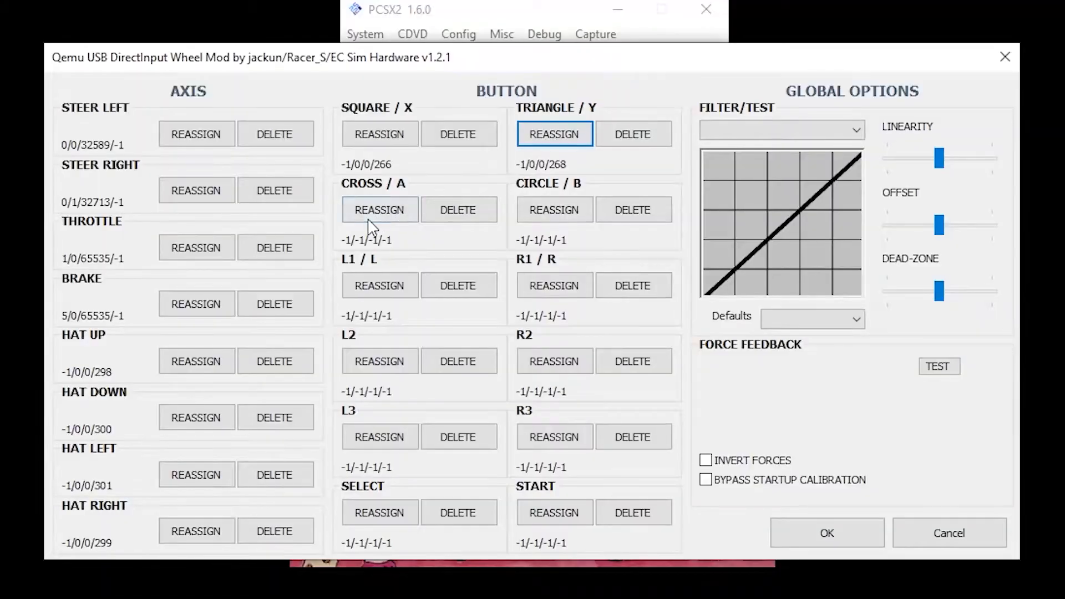
left_click(380, 209)
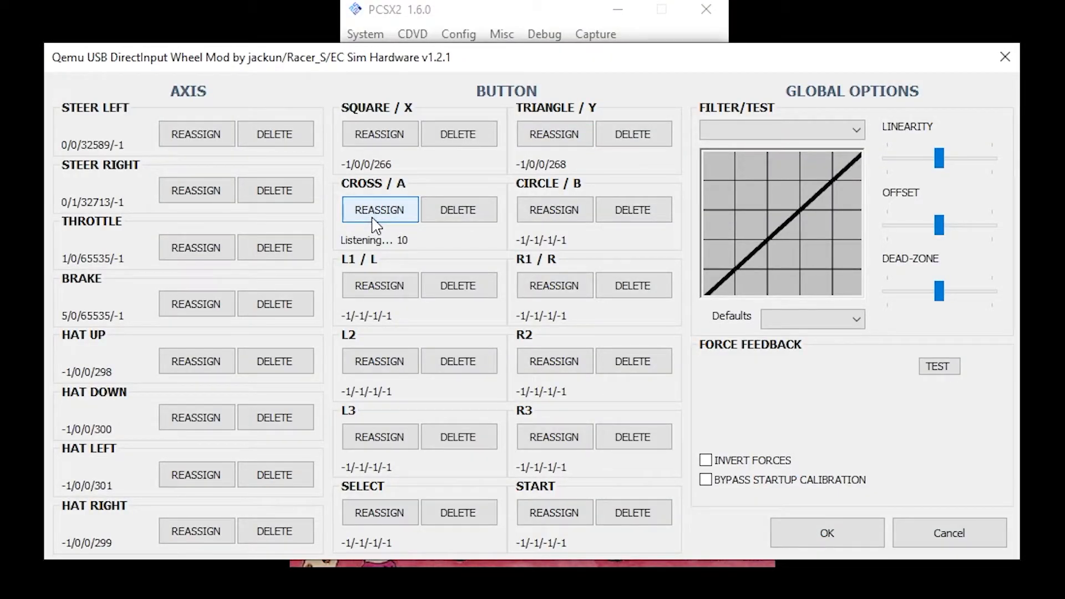
left_click(553, 209)
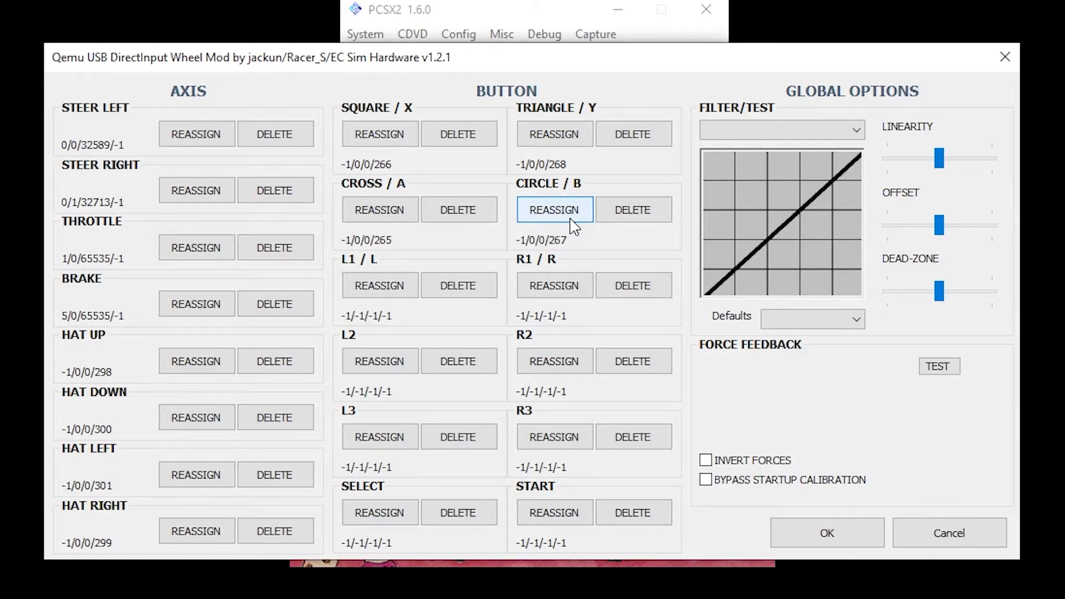
mouse_move(380, 361)
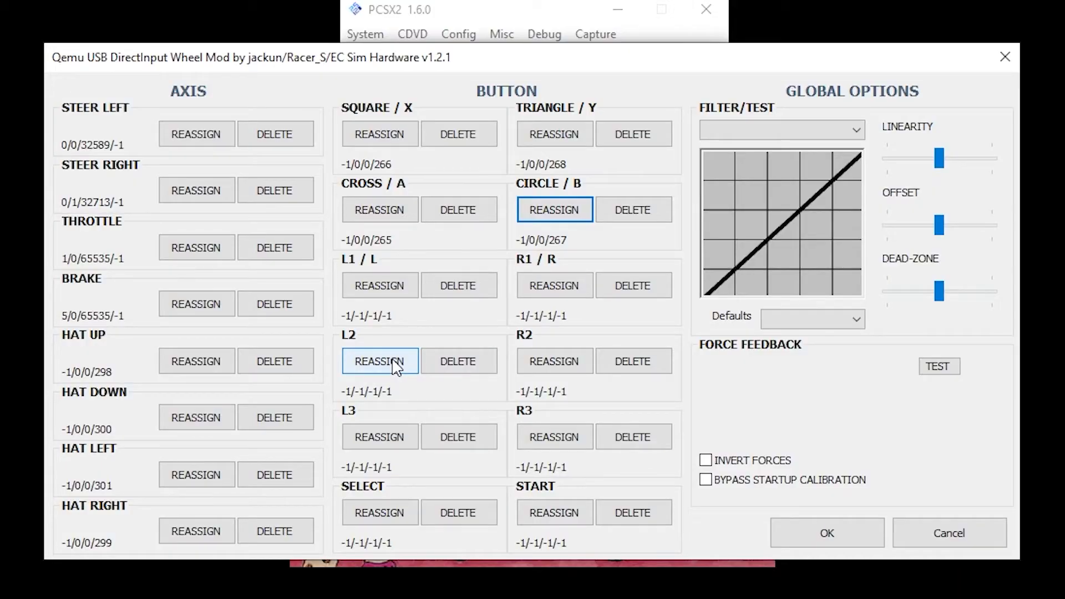
Bind L2, R2 and Select to wheel buttons
left_click(554, 361)
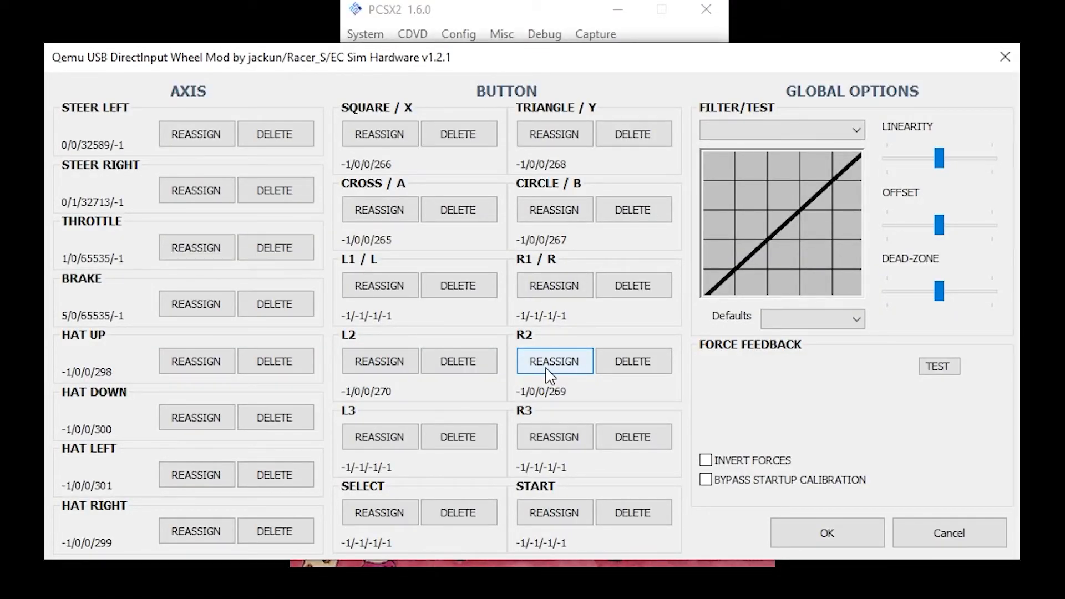
mouse_move(523, 373)
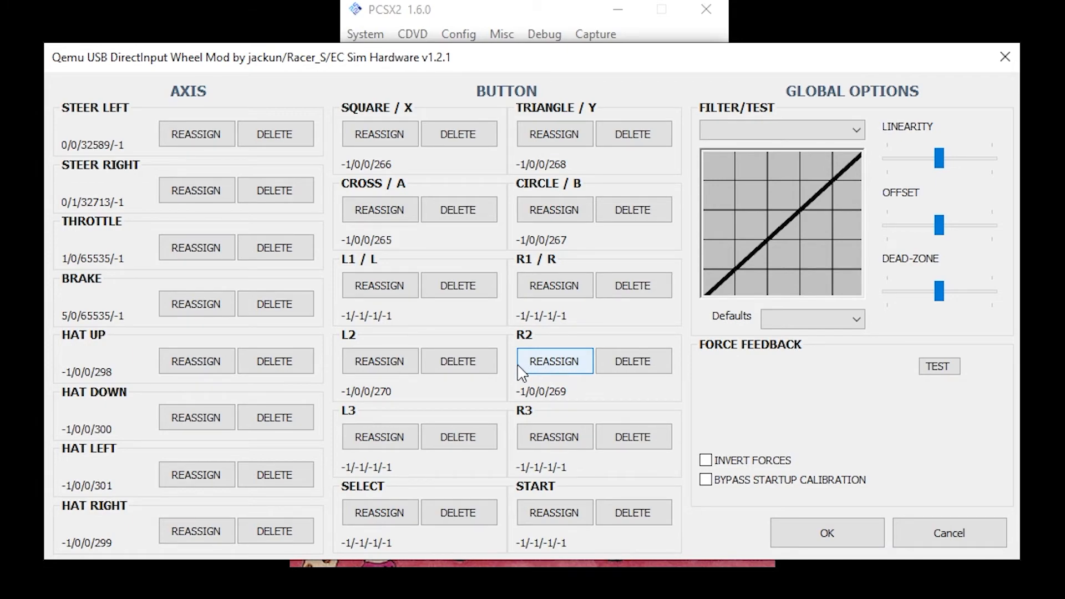
left_click(379, 512)
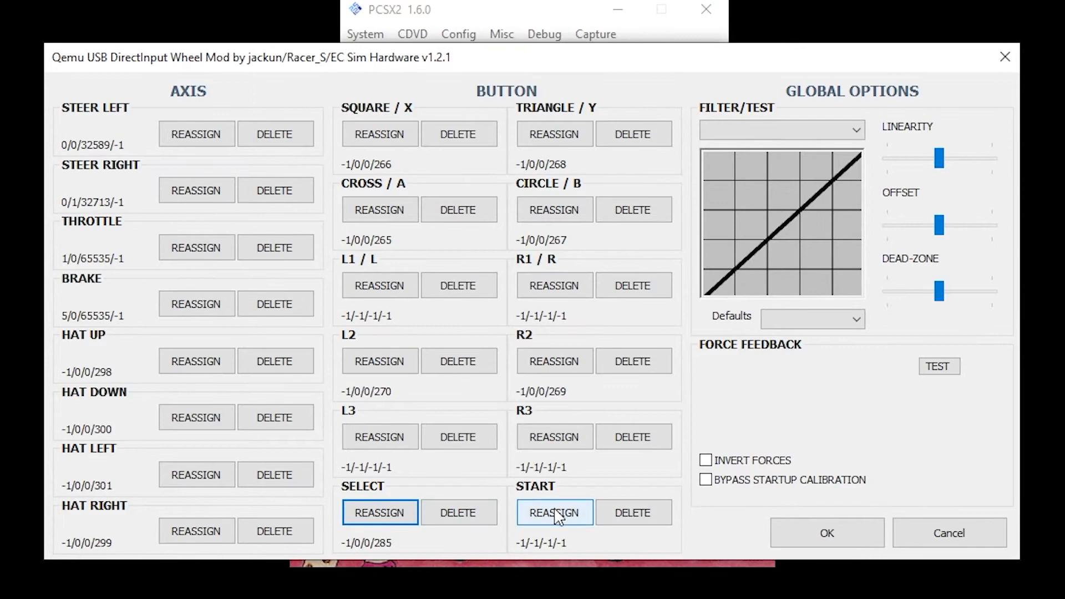